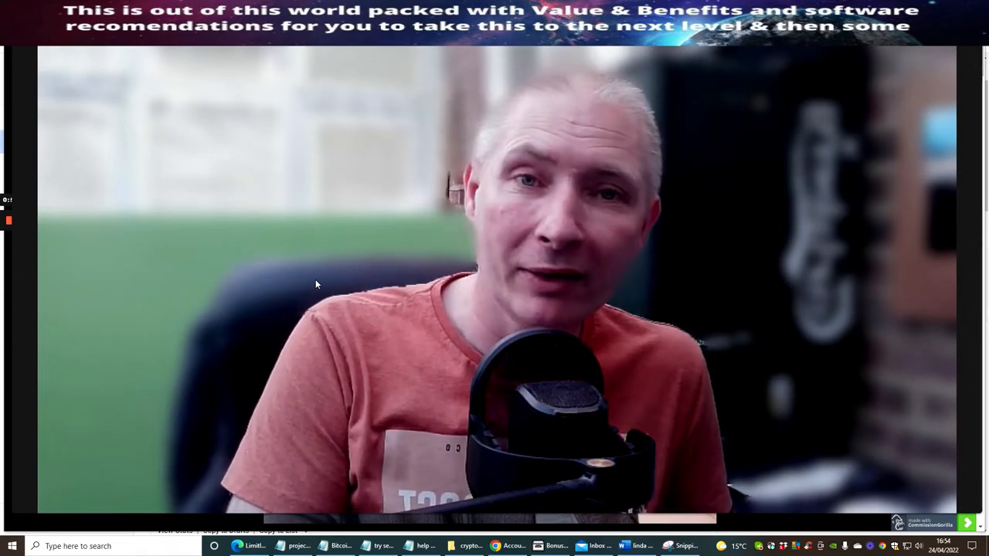
{"action": "mouse_move", "coordinate": [4, 313]}
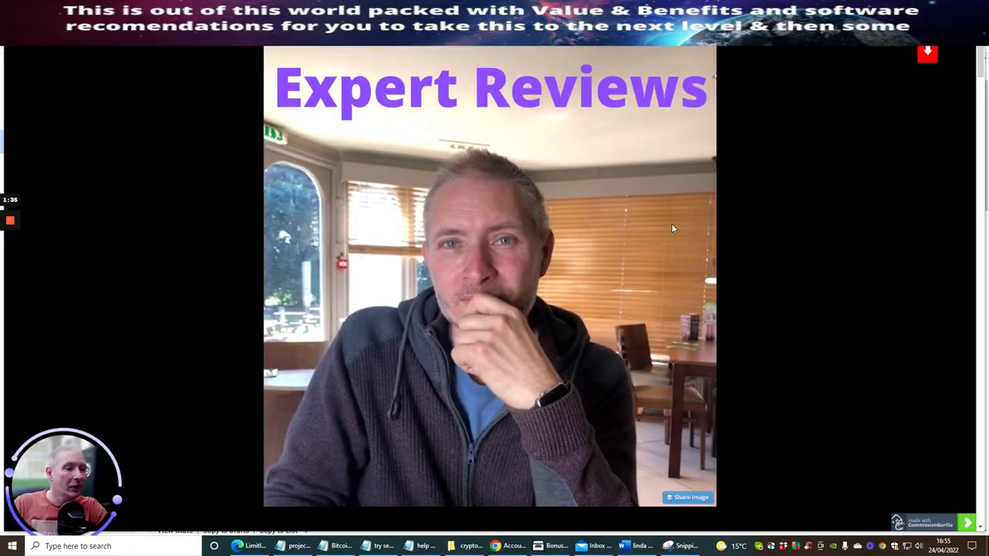
{"action": "scroll", "scroll_direction": "down", "scroll_amount": 3}
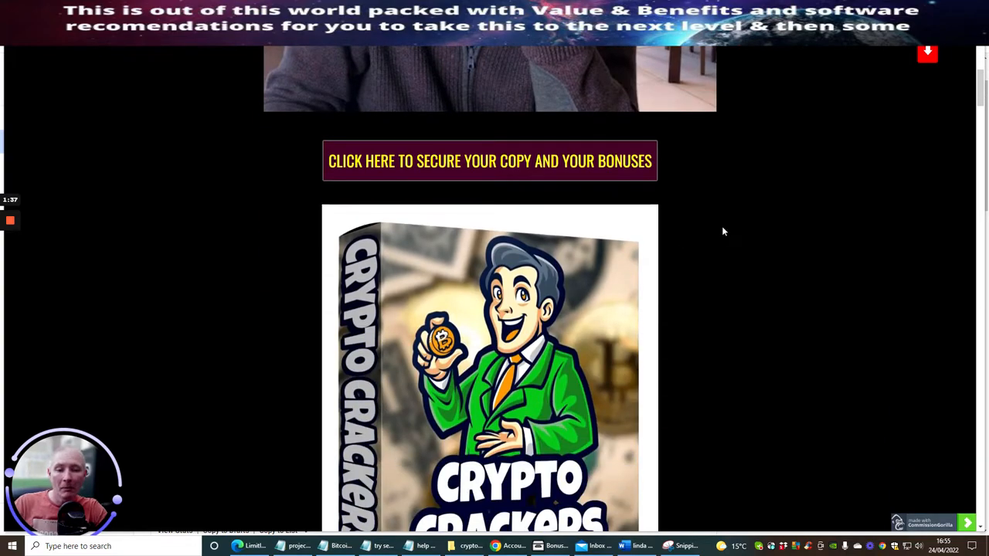
{"action": "scroll", "scroll_direction": "down", "scroll_amount": 3}
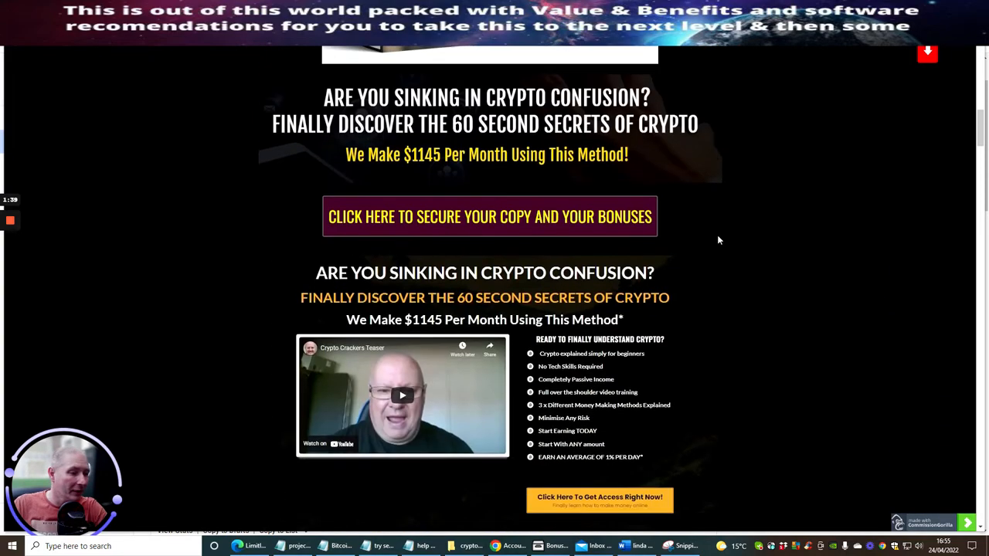
{"action": "scroll", "scroll_direction": "down", "scroll_amount": 3}
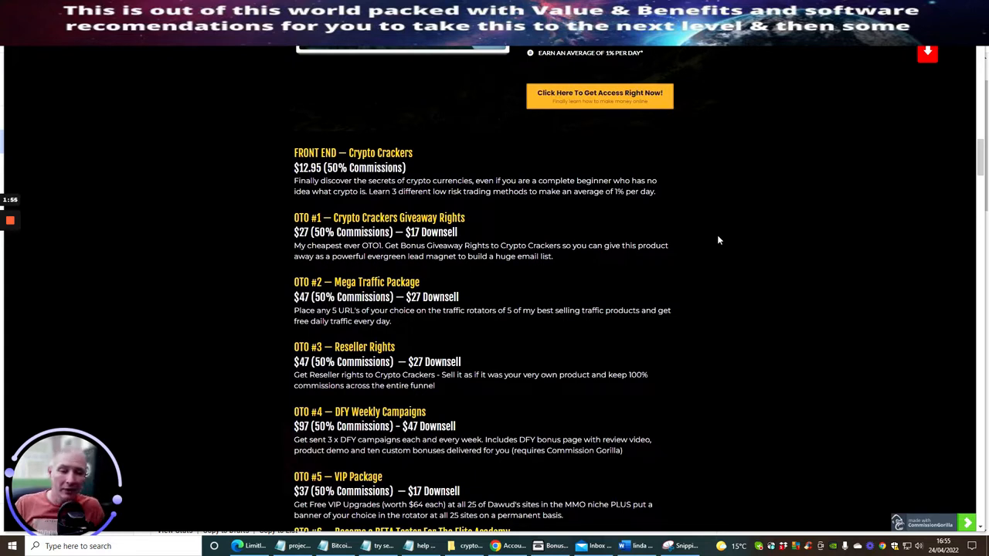
{"action": "mouse_move", "coordinate": [766, 199]}
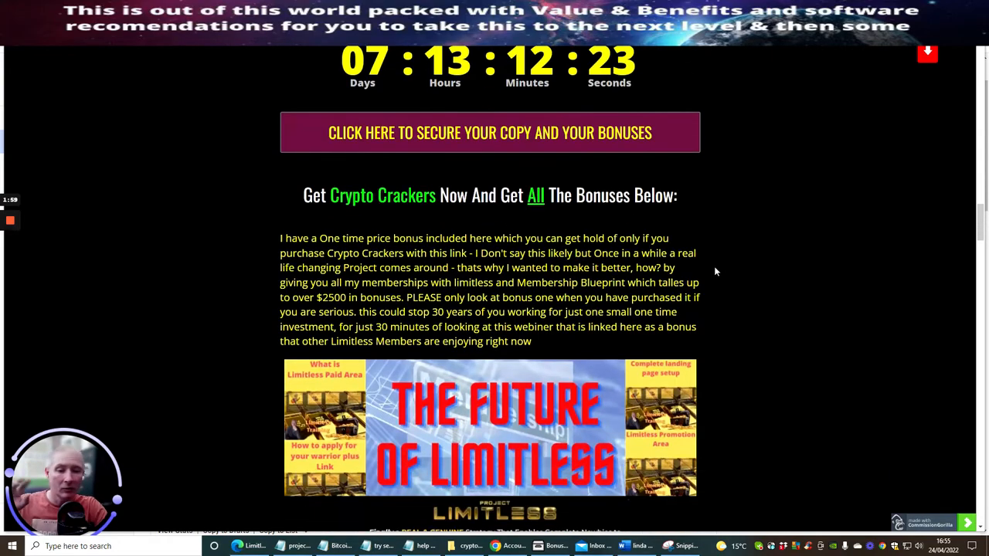
{"action": "scroll", "scroll_direction": "down", "scroll_amount": 3}
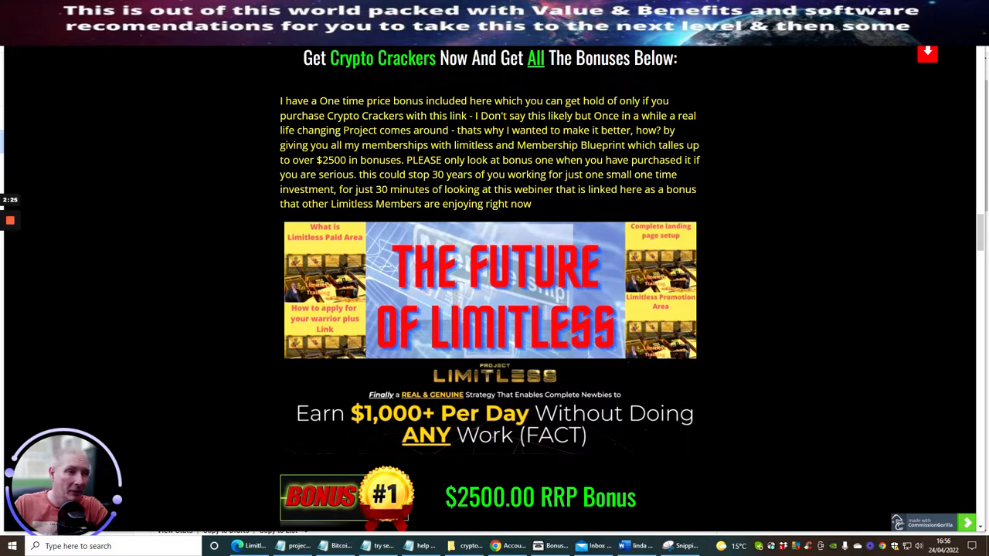
{"action": "mouse_move", "coordinate": [770, 175]}
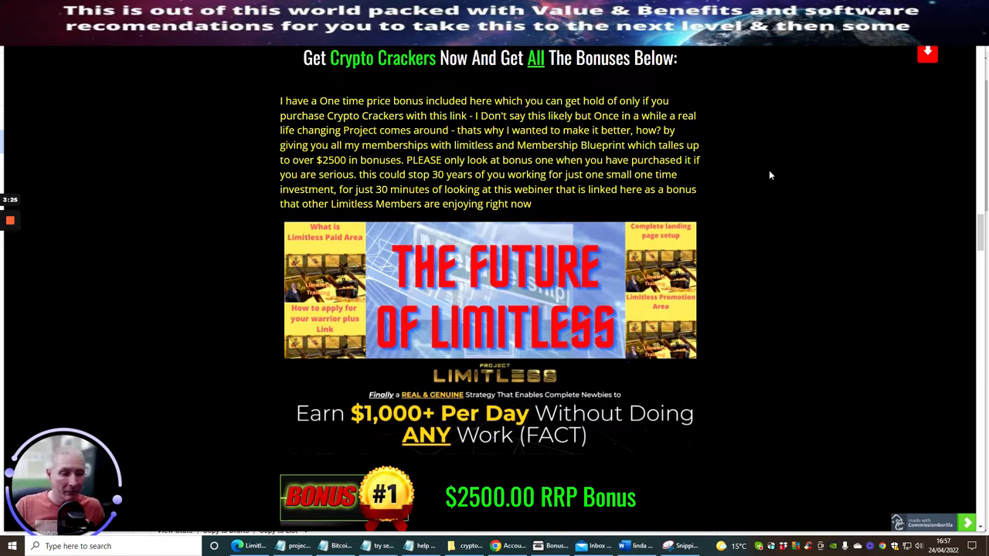
{"action": "scroll", "scroll_direction": "down", "scroll_amount": 3}
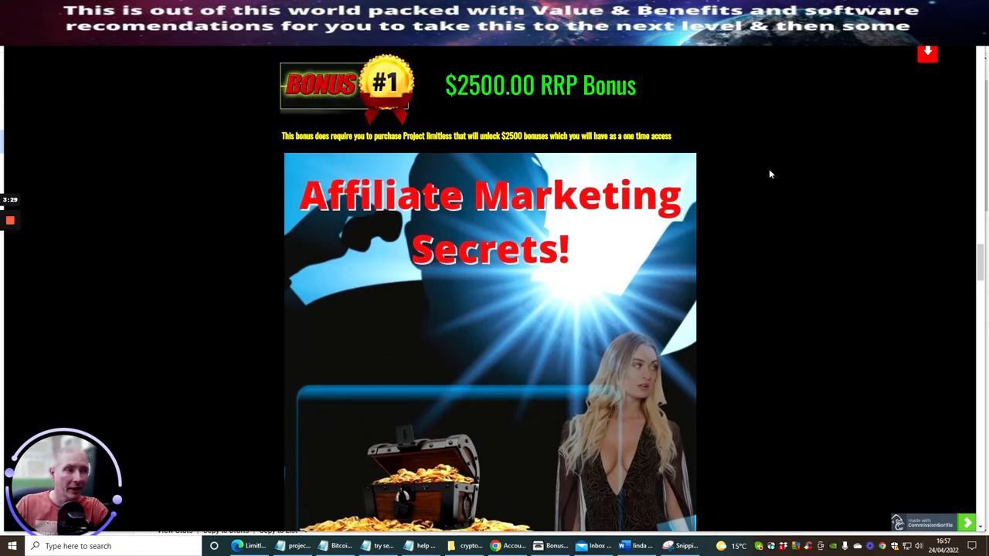
{"action": "scroll", "scroll_direction": "down", "scroll_amount": 3}
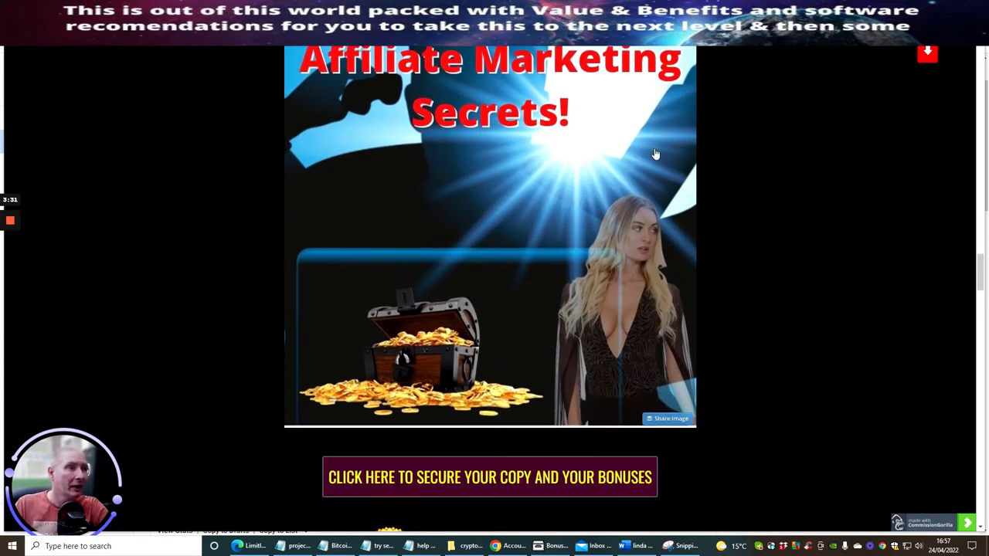
{"action": "scroll", "scroll_direction": "down", "scroll_amount": 3}
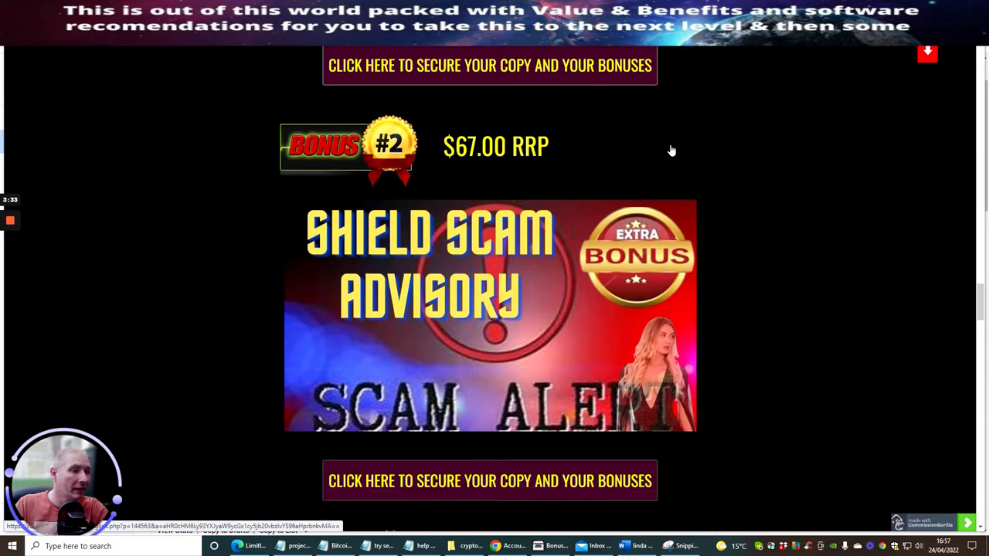
{"action": "scroll", "scroll_direction": "down", "scroll_amount": 3}
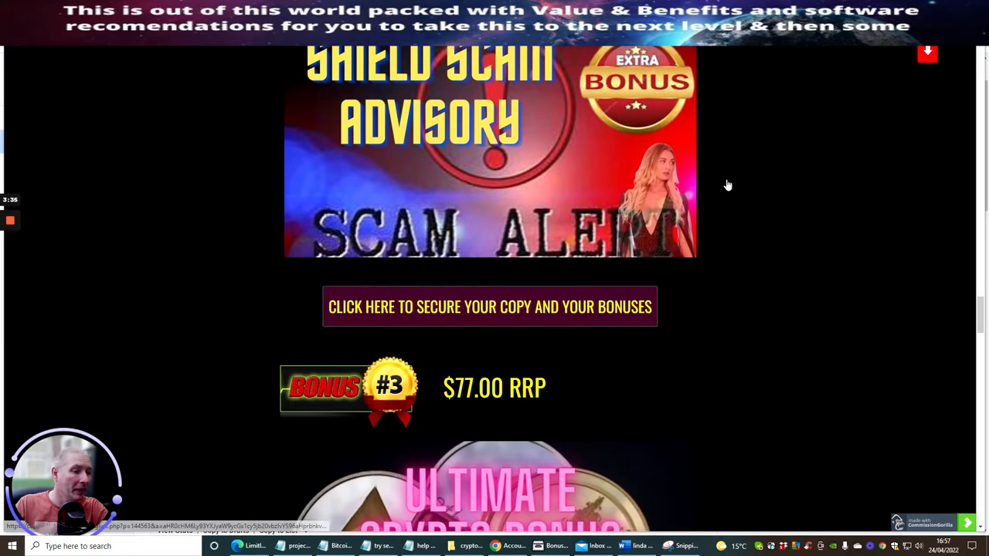
{"action": "scroll", "scroll_direction": "down", "scroll_amount": 3}
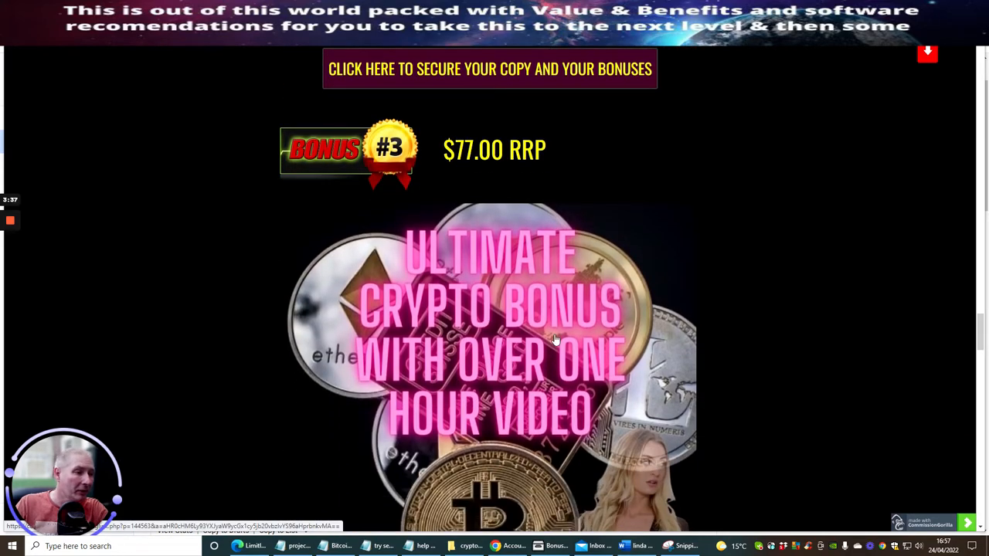
{"action": "scroll", "scroll_direction": "down", "scroll_amount": 3}
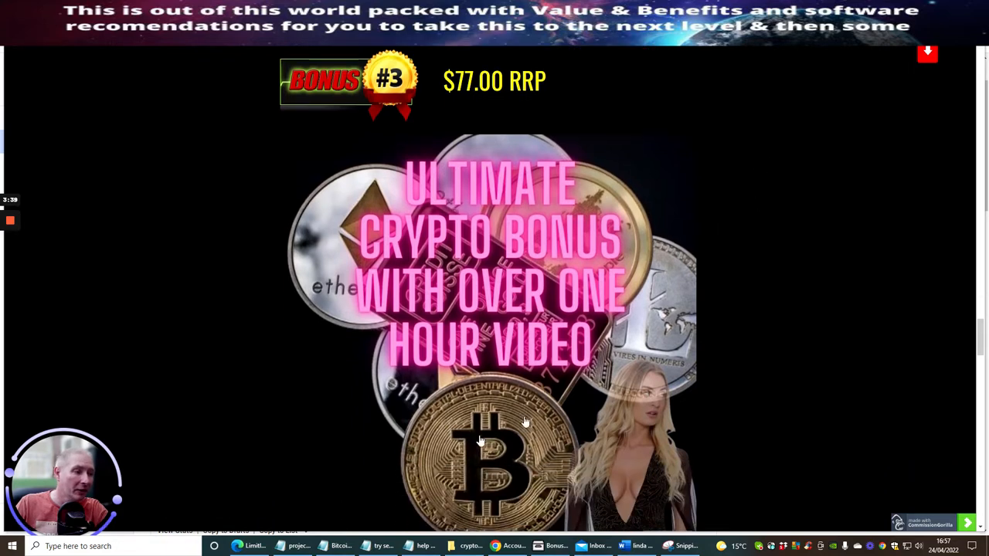
{"action": "mouse_move", "coordinate": [494, 357]}
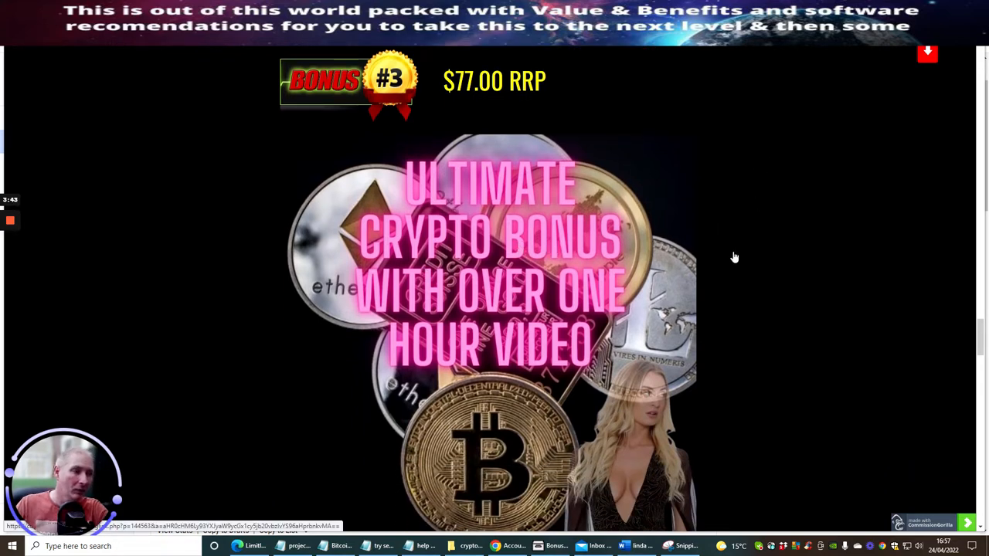
{"action": "scroll", "scroll_direction": "down", "scroll_amount": 3}
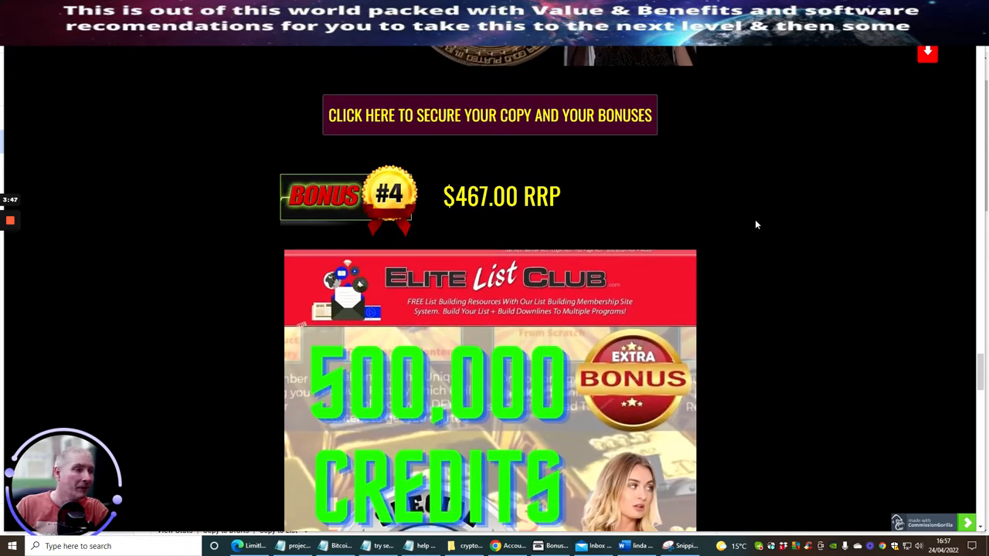
{"action": "scroll", "scroll_direction": "down", "scroll_amount": 3}
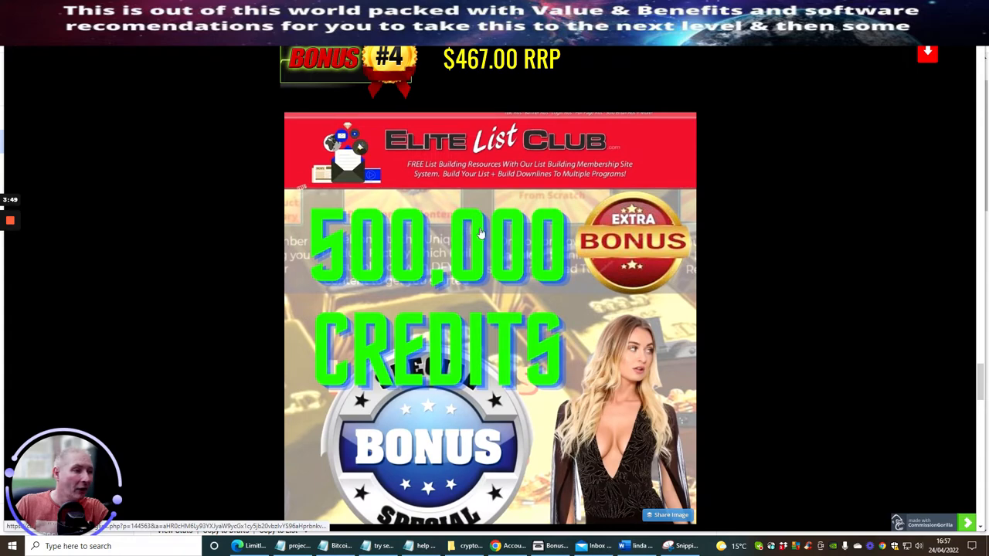
{"action": "scroll", "scroll_direction": "down", "scroll_amount": 3}
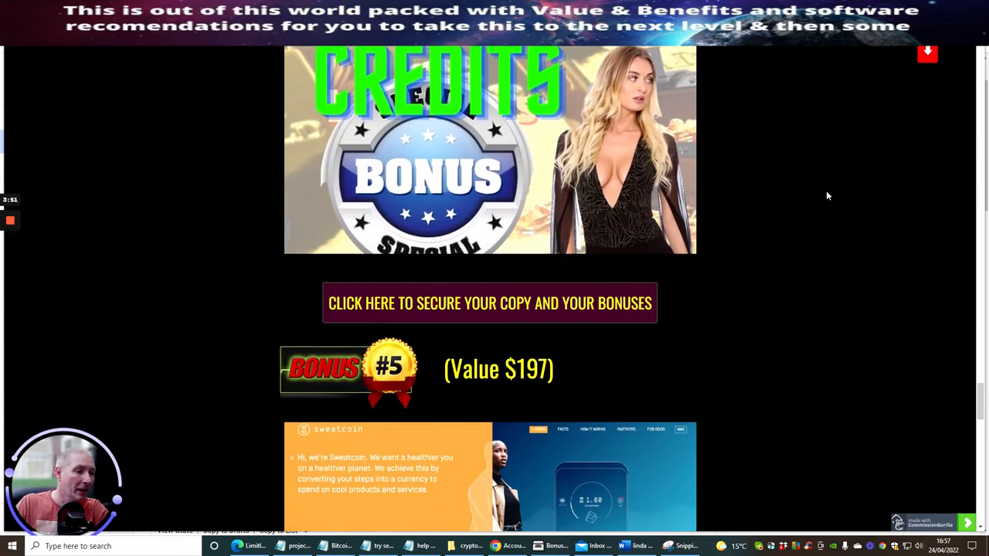
{"action": "scroll", "scroll_direction": "down", "scroll_amount": 3}
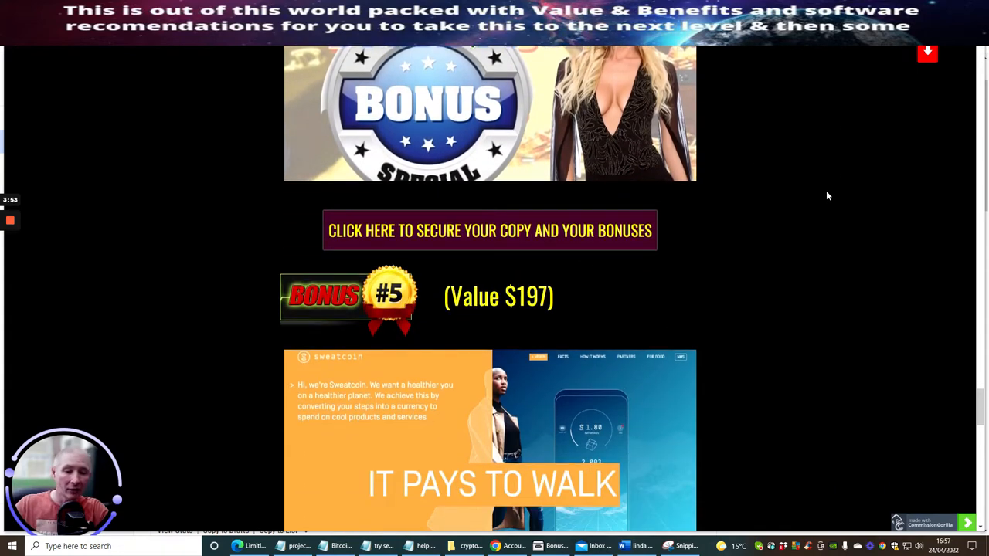
{"action": "scroll", "scroll_direction": "down", "scroll_amount": 3}
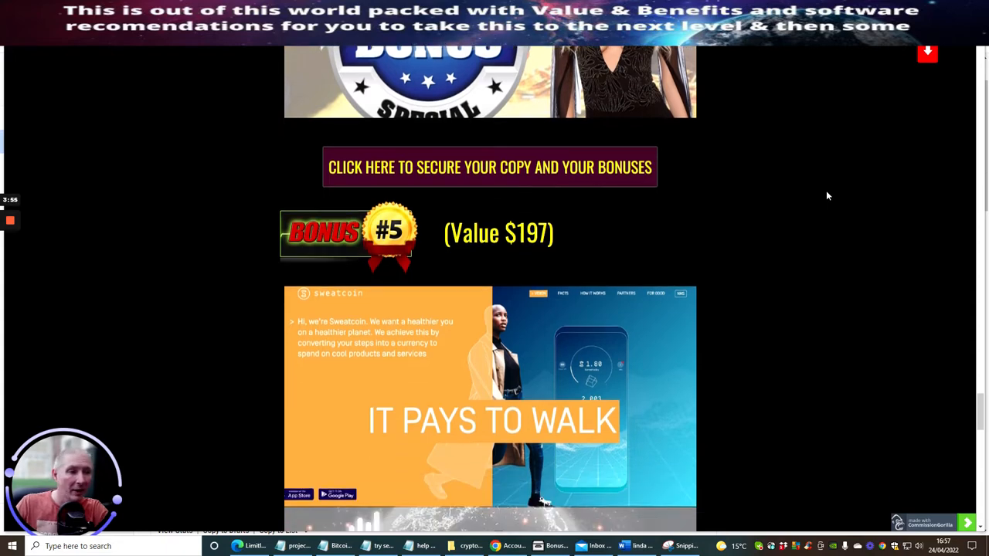
{"action": "scroll", "scroll_direction": "down", "scroll_amount": 3}
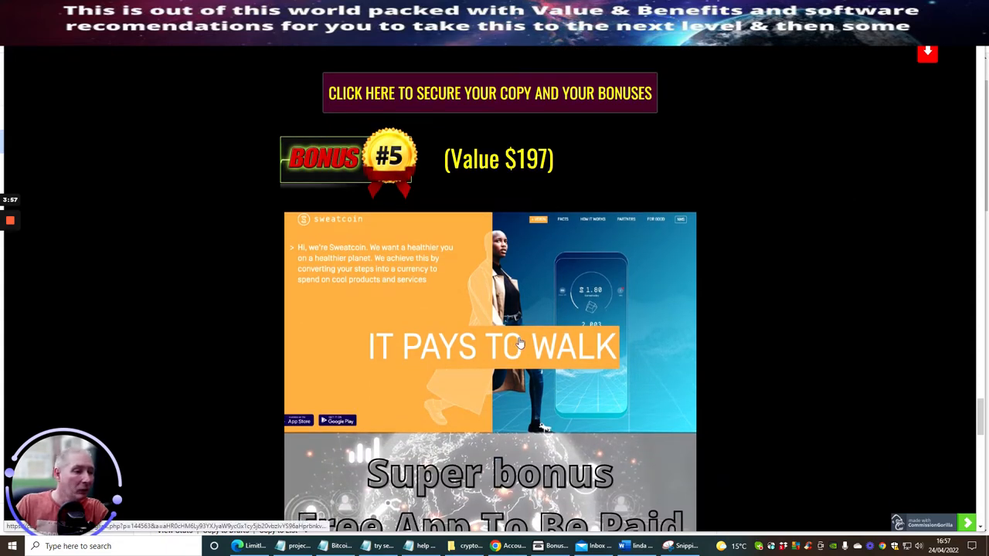
{"action": "scroll", "scroll_direction": "down", "scroll_amount": 3}
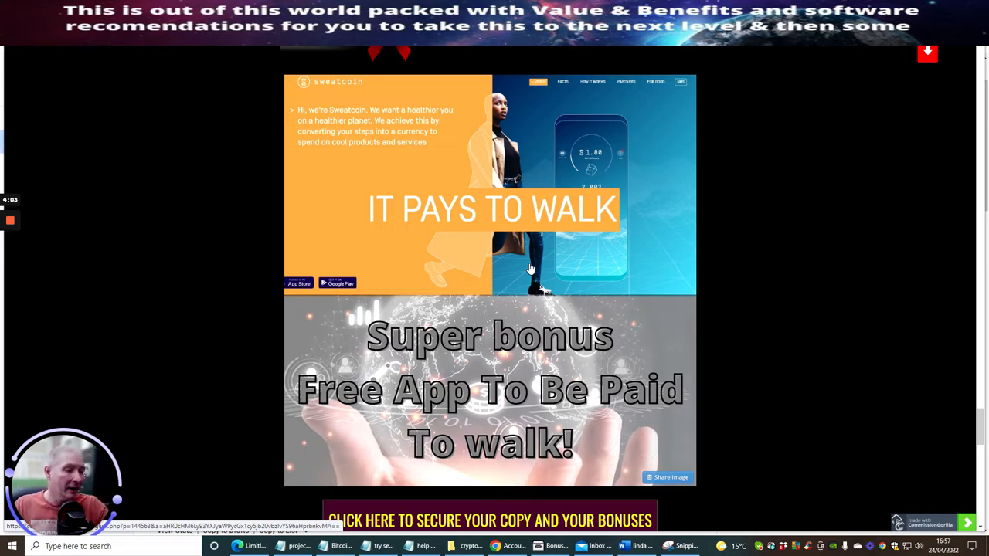
{"action": "mouse_move", "coordinate": [696, 231]}
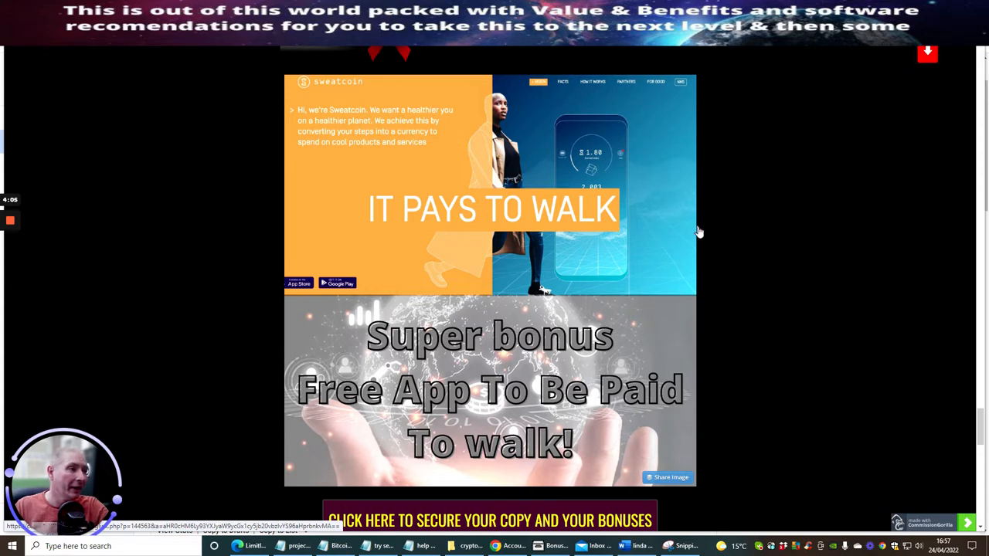
{"action": "mouse_move", "coordinate": [746, 245]}
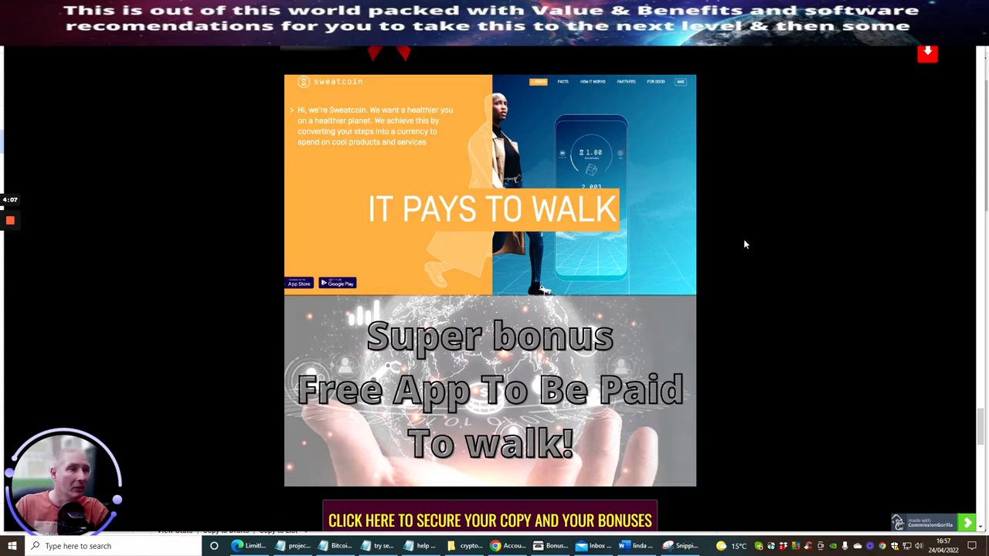
{"action": "scroll", "scroll_direction": "down", "scroll_amount": 3}
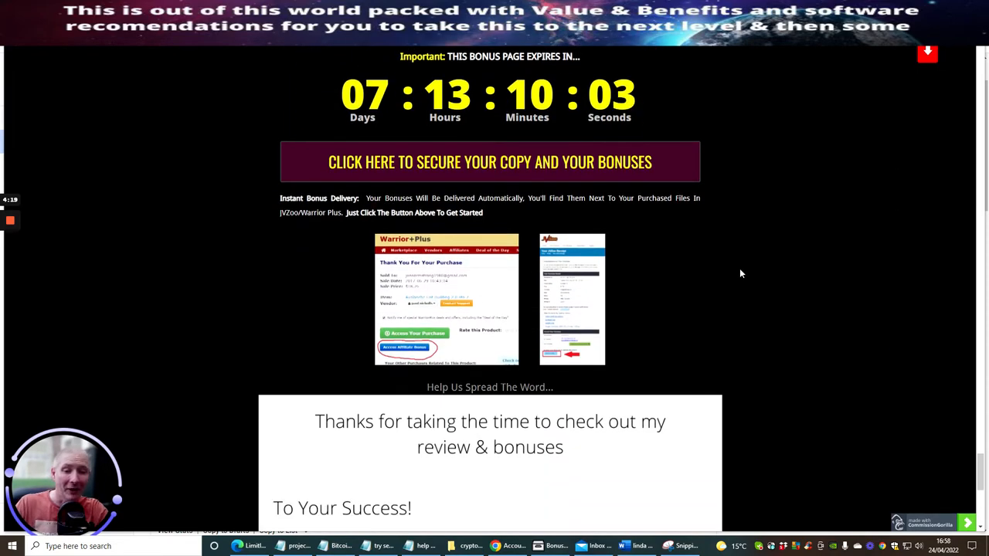
{"action": "scroll", "scroll_direction": "down", "scroll_amount": 3}
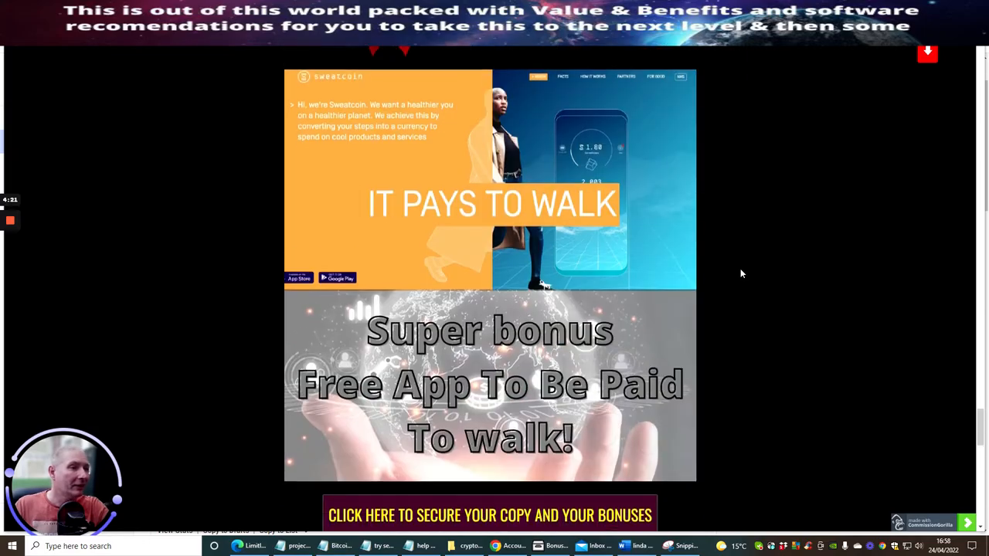
{"action": "scroll", "scroll_direction": "down", "scroll_amount": 3}
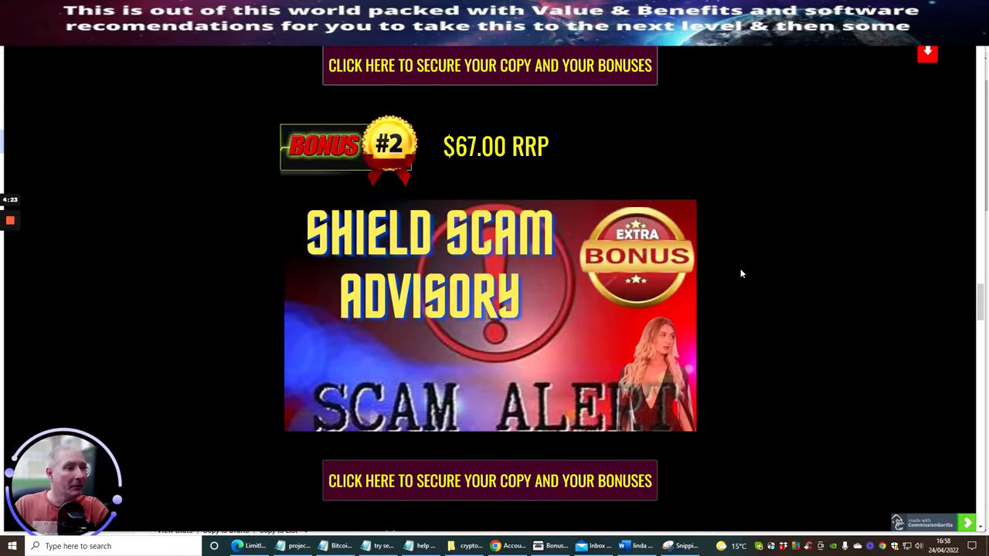
{"action": "scroll", "scroll_direction": "down", "scroll_amount": 3}
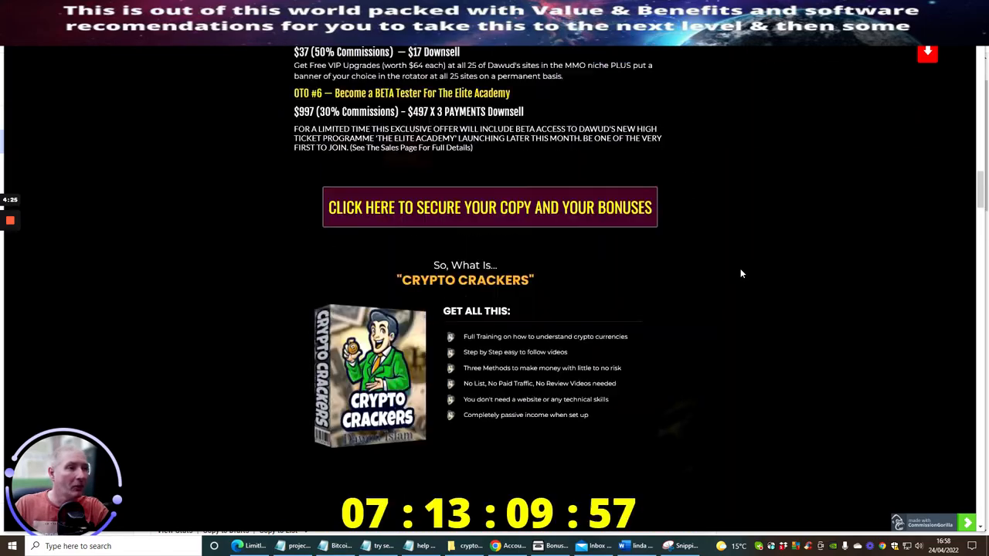
{"action": "scroll", "scroll_direction": "down", "scroll_amount": 3}
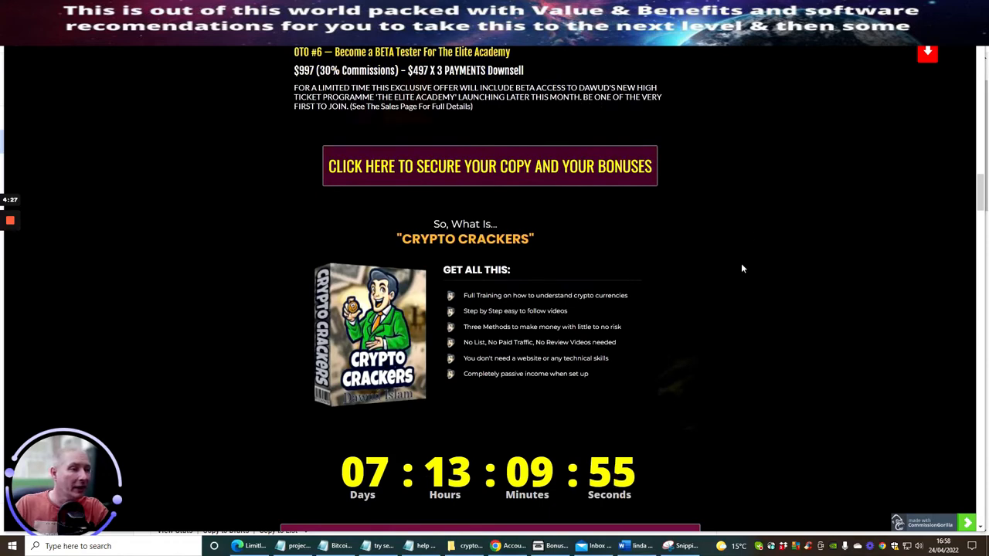
{"action": "mouse_move", "coordinate": [704, 243]}
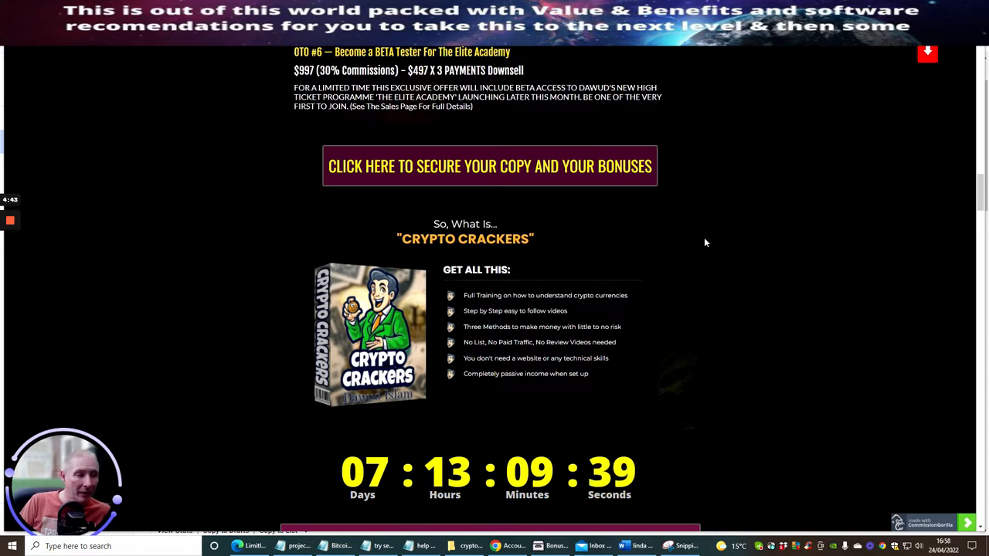
{"action": "mouse_move", "coordinate": [719, 206]}
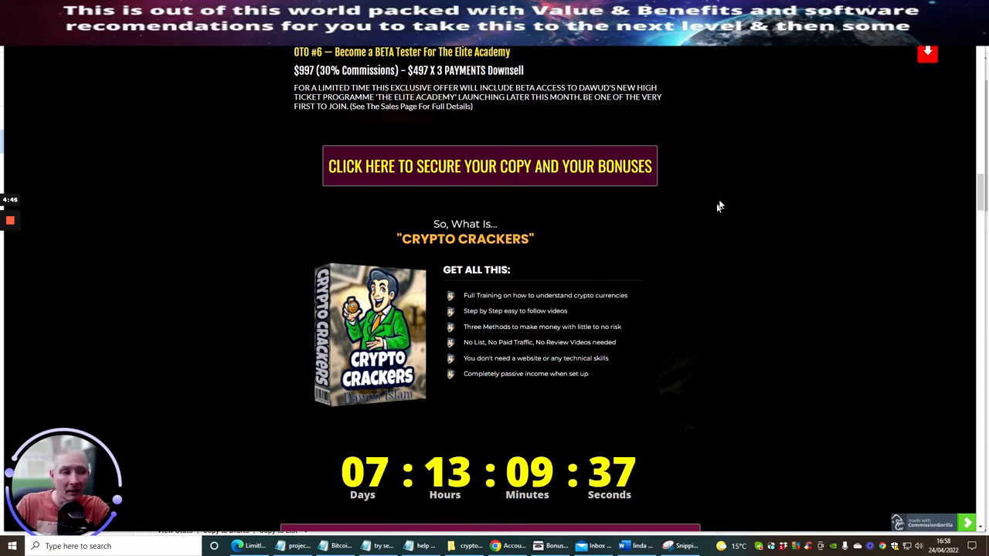
{"action": "scroll", "scroll_direction": "down", "scroll_amount": 3}
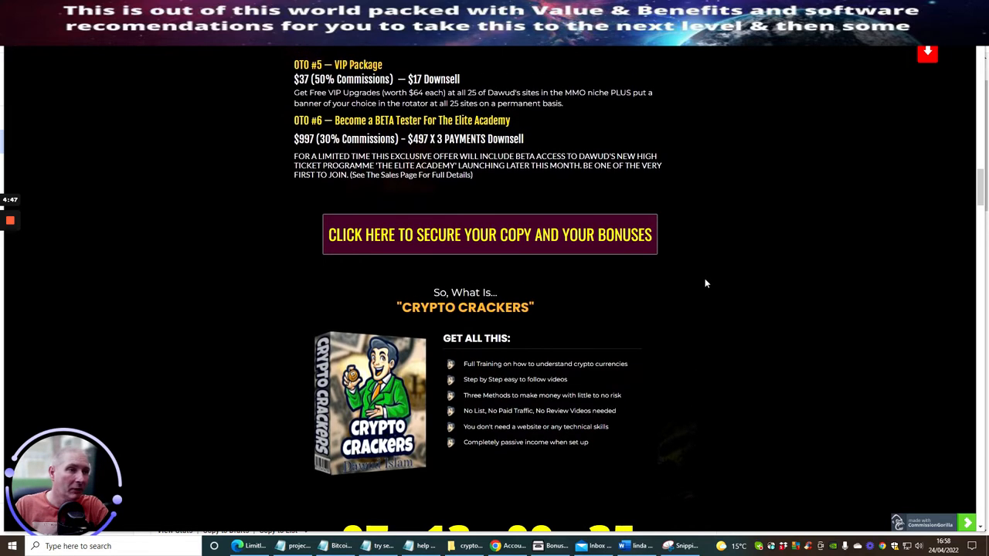
{"action": "scroll", "scroll_direction": "up", "scroll_amount": 3}
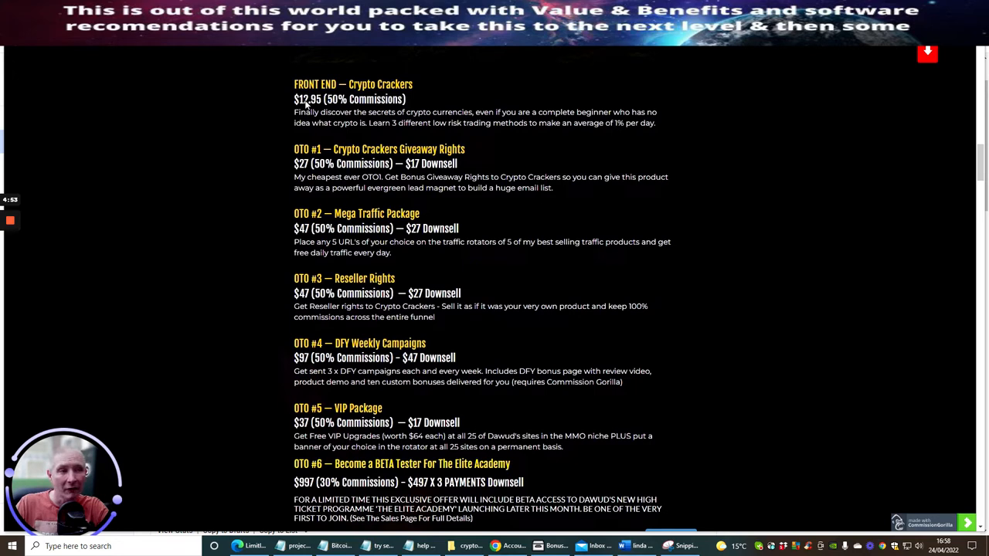
{"action": "mouse_move", "coordinate": [371, 175]}
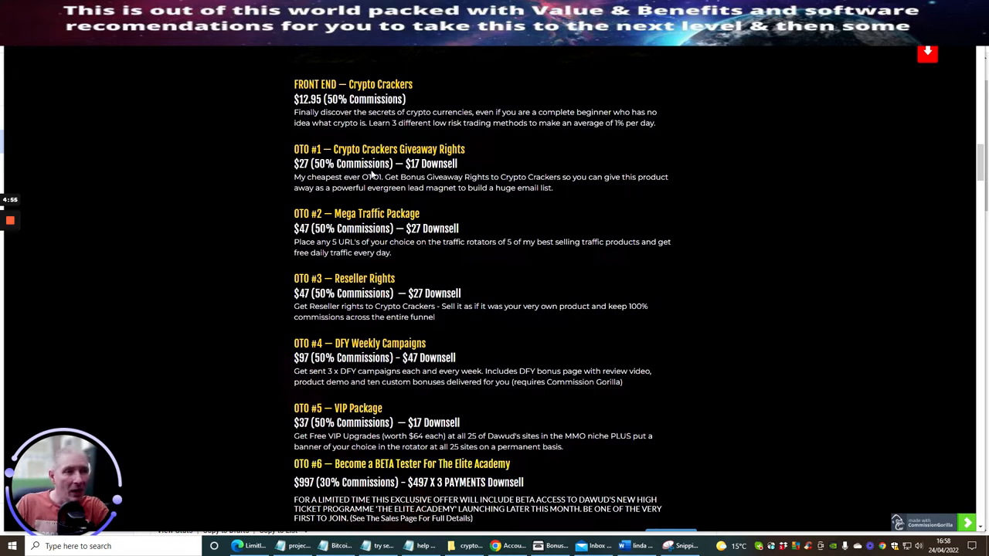
{"action": "mouse_move", "coordinate": [689, 206]}
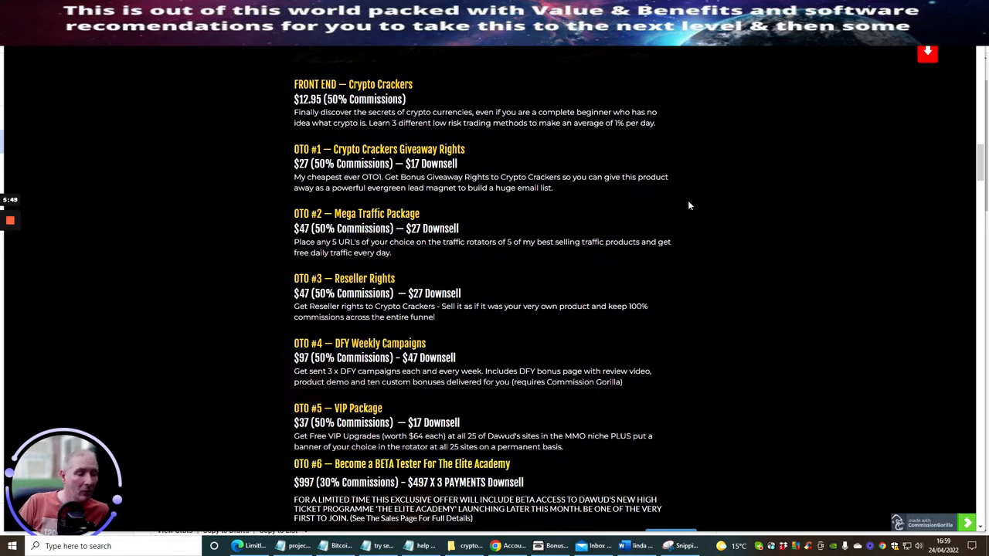
{"action": "mouse_move", "coordinate": [676, 229]}
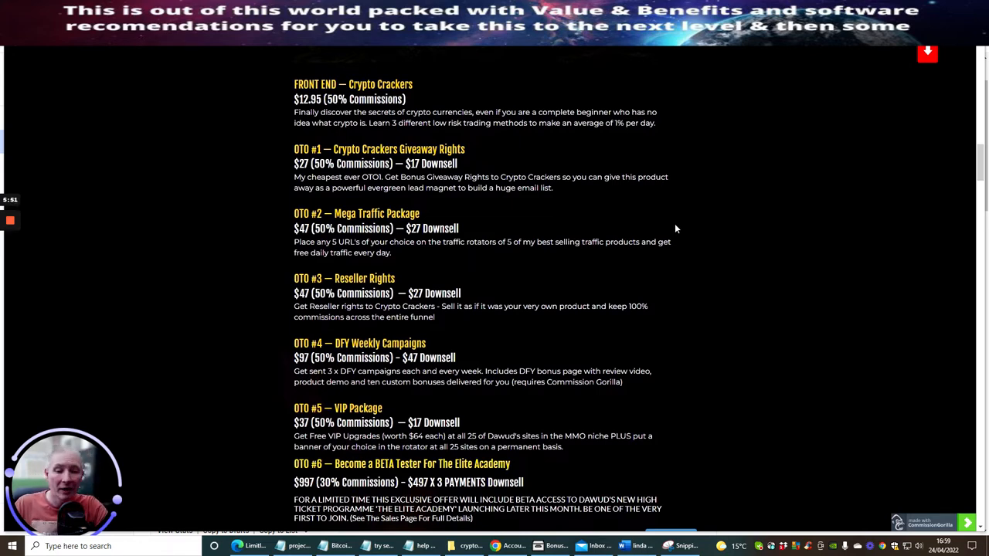
{"action": "scroll", "scroll_direction": "down", "scroll_amount": 3}
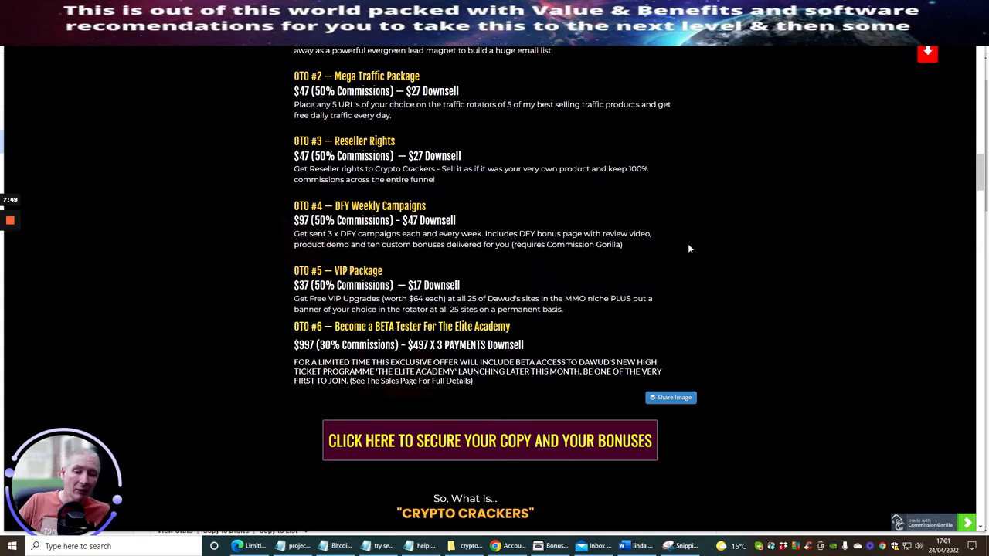
{"action": "scroll", "scroll_direction": "down", "scroll_amount": 3}
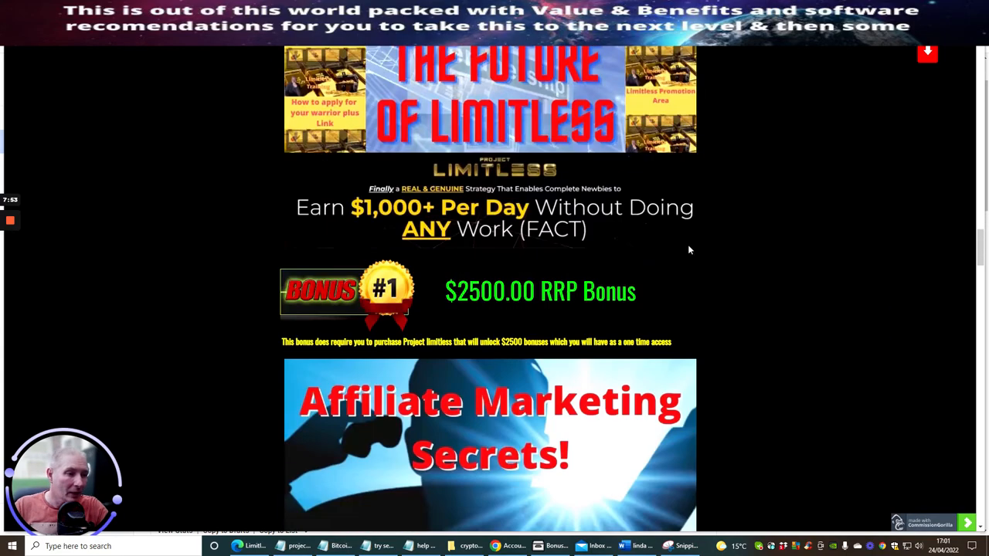
{"action": "scroll", "scroll_direction": "down", "scroll_amount": 3}
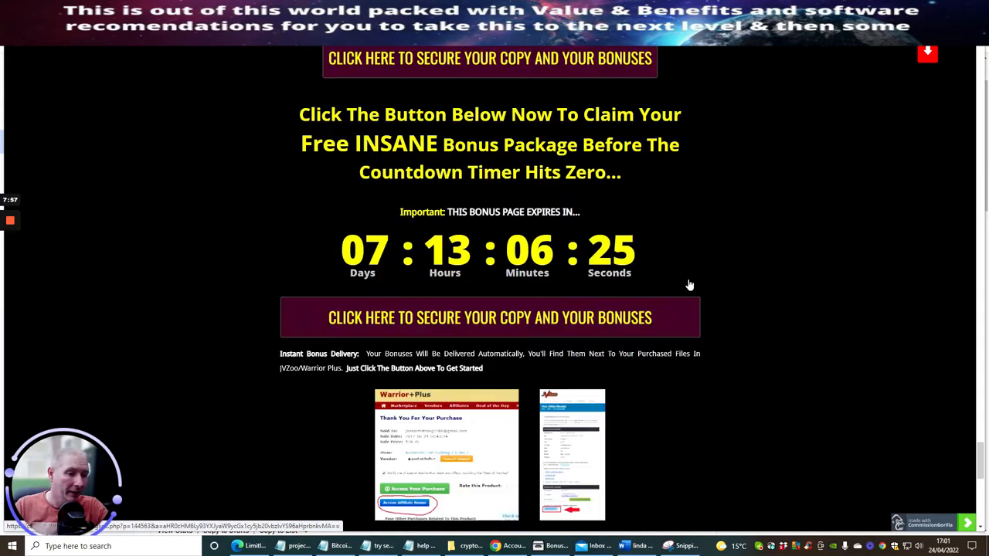
{"action": "scroll", "scroll_direction": "down", "scroll_amount": 3}
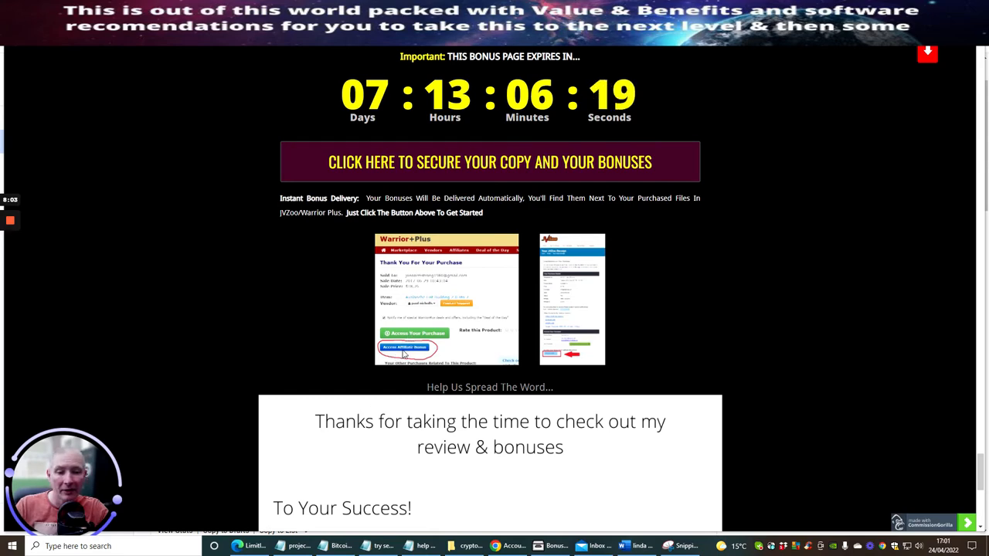
{"action": "scroll", "scroll_direction": "down", "scroll_amount": 3}
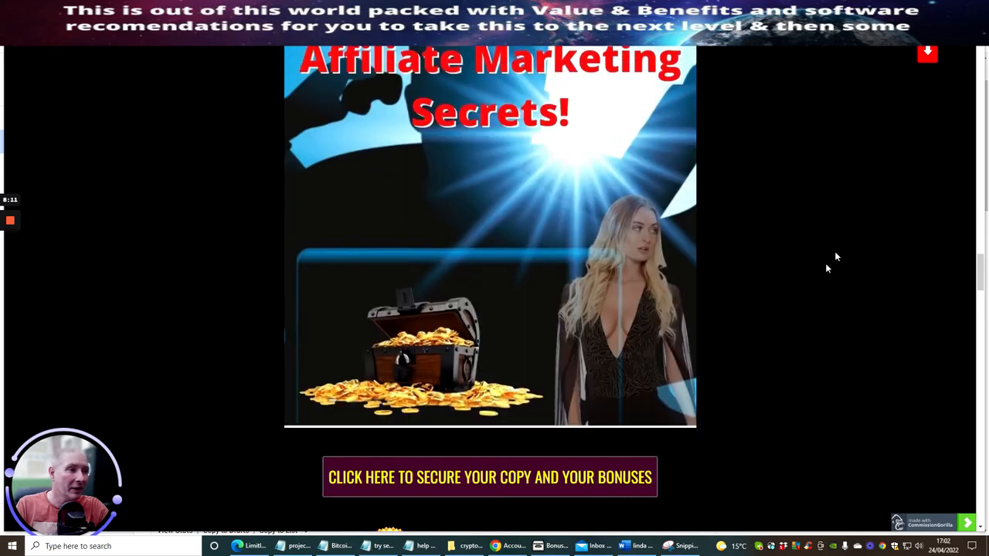
{"action": "scroll", "scroll_direction": "down", "scroll_amount": 3}
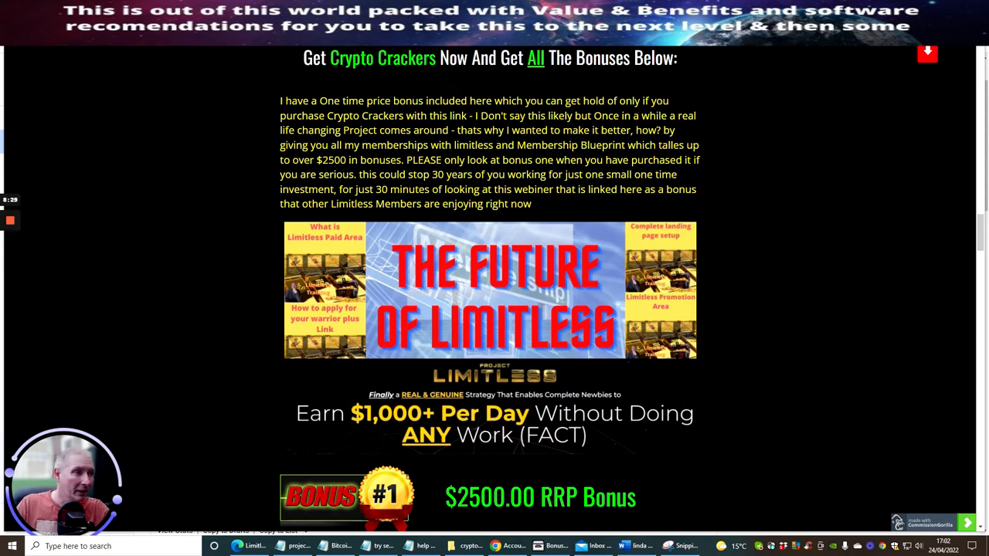
{"action": "mouse_move", "coordinate": [439, 201]}
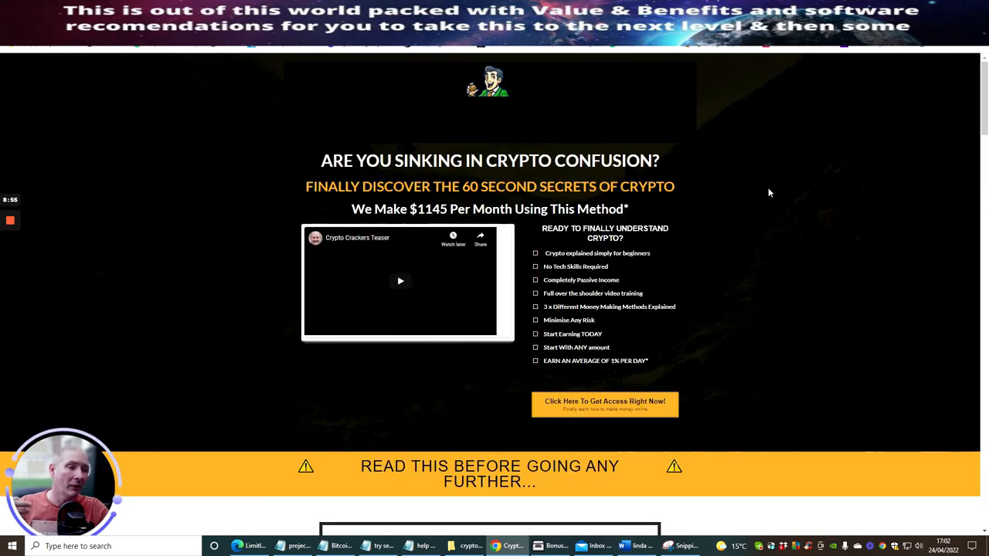
{"action": "scroll", "scroll_direction": "down", "scroll_amount": 3}
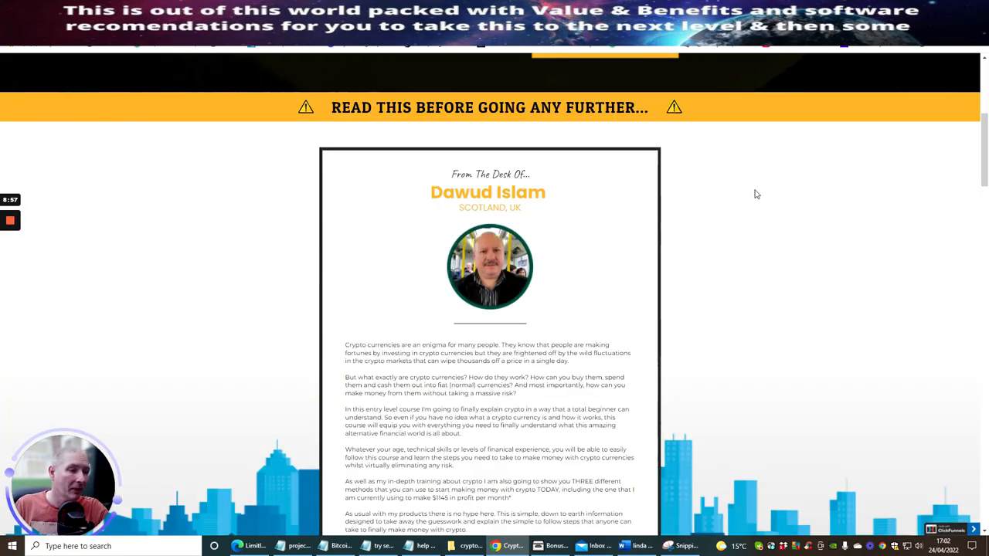
{"action": "scroll", "scroll_direction": "down", "scroll_amount": 3}
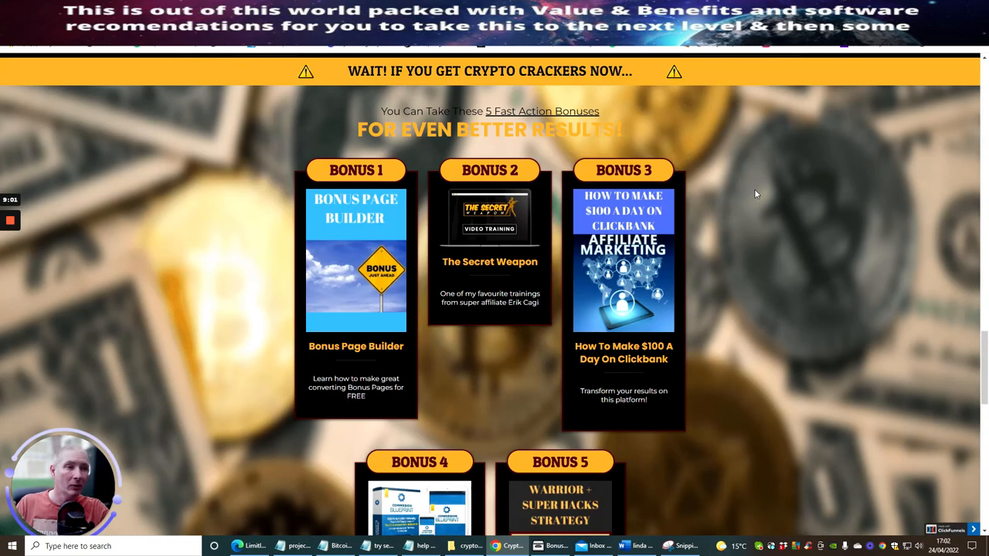
{"action": "mouse_move", "coordinate": [675, 111]}
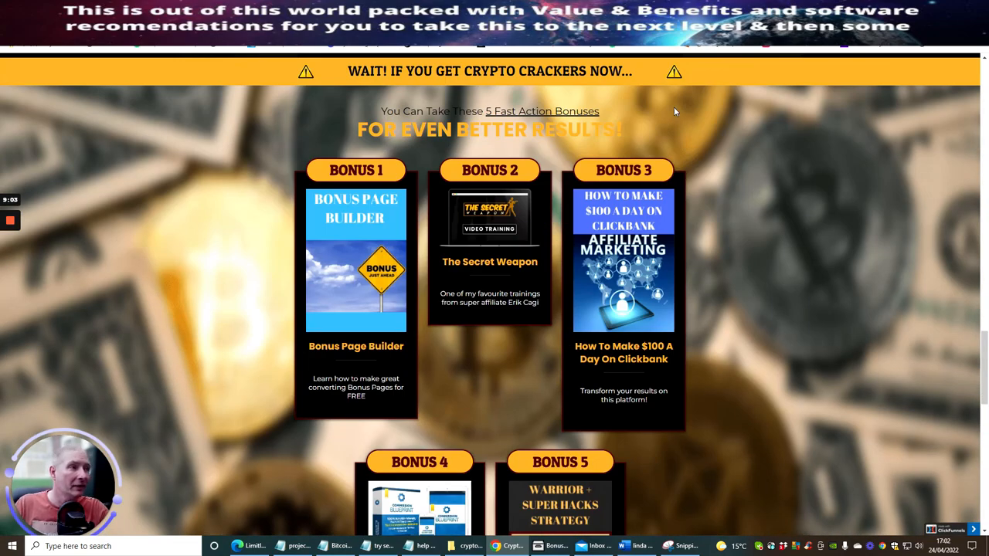
{"action": "mouse_move", "coordinate": [329, 289]}
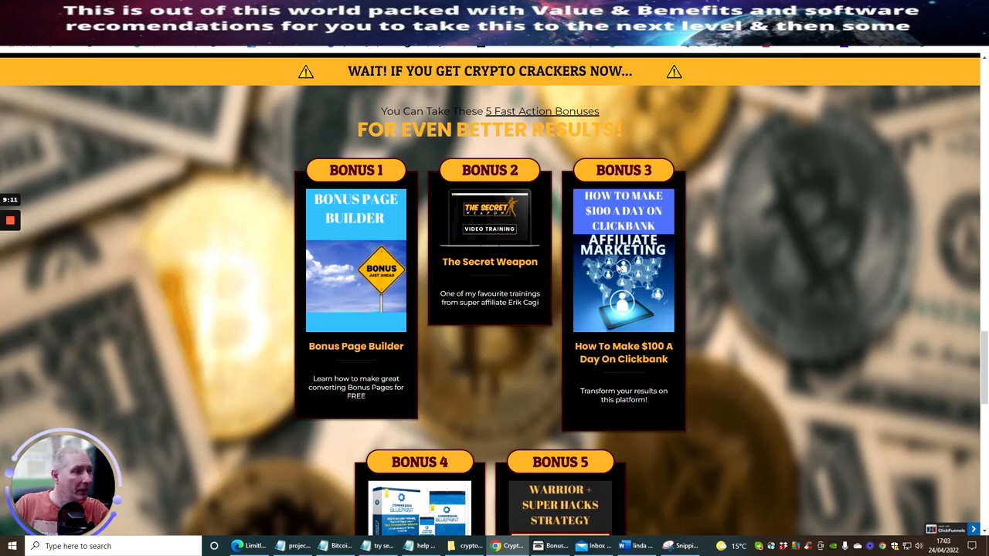
{"action": "scroll", "scroll_direction": "down", "scroll_amount": 3}
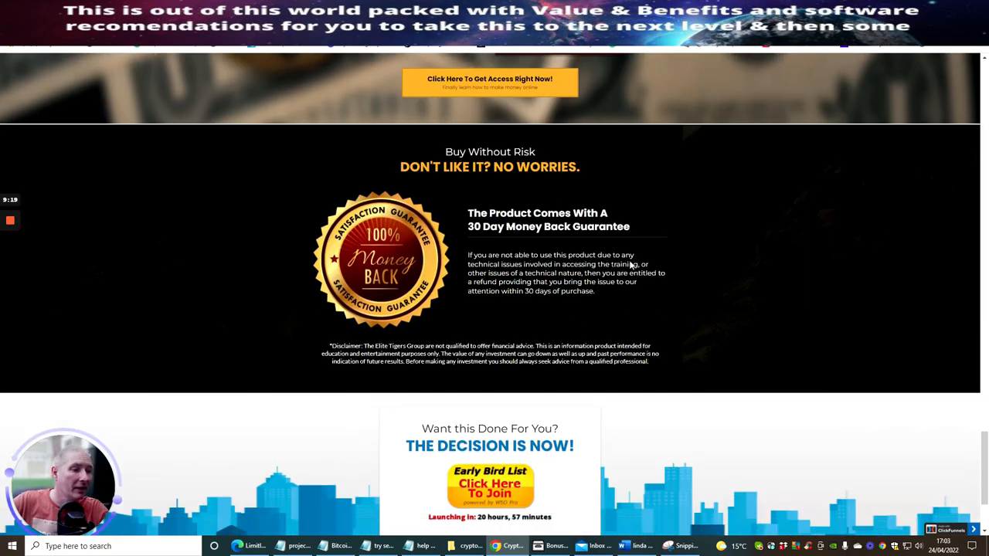
{"action": "scroll", "scroll_direction": "down", "scroll_amount": 3}
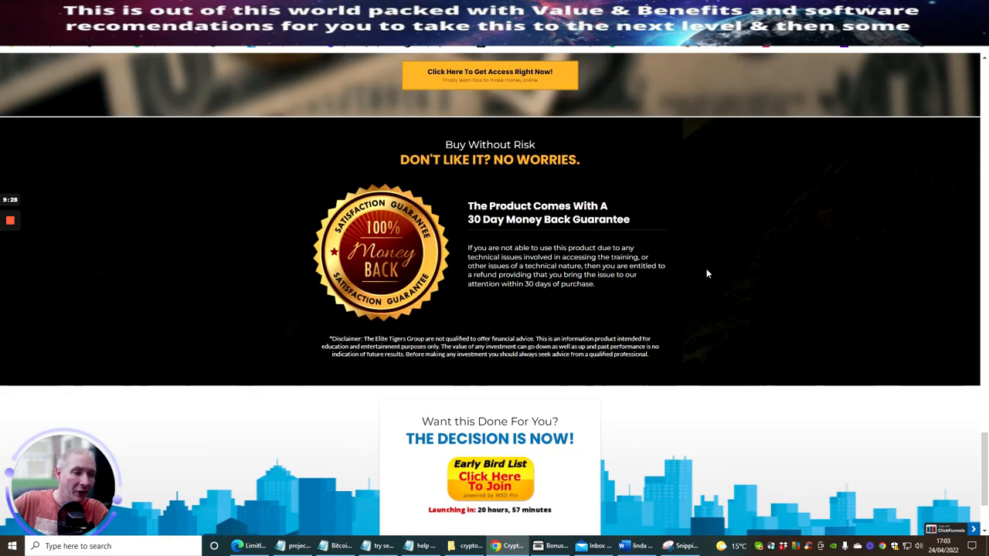
{"action": "scroll", "scroll_direction": "down", "scroll_amount": 3}
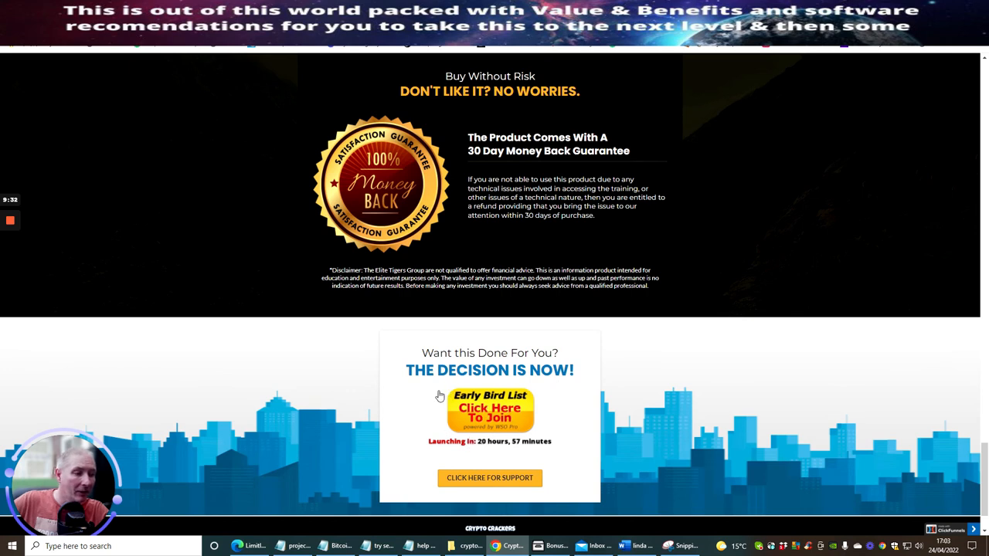
{"action": "mouse_move", "coordinate": [763, 415]}
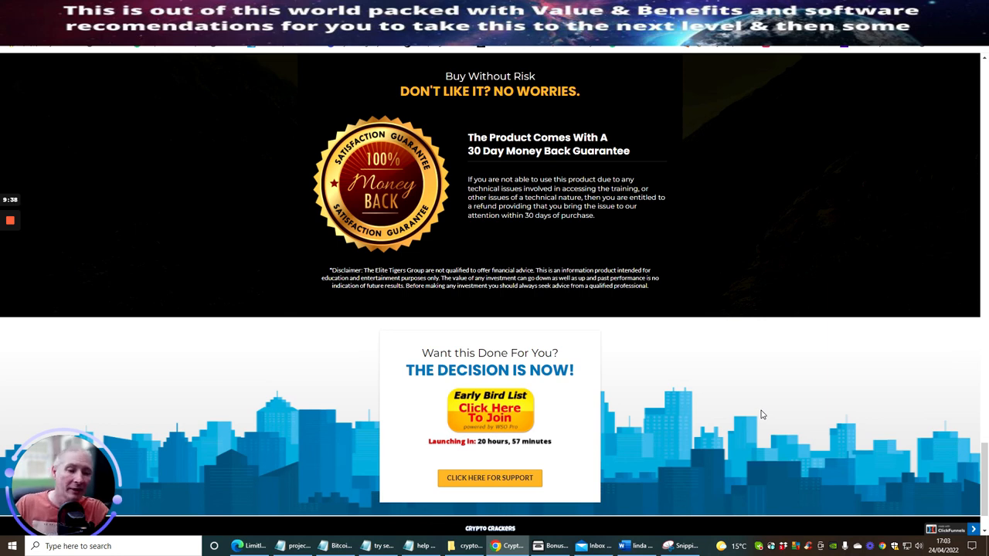
{"action": "mouse_move", "coordinate": [710, 412]}
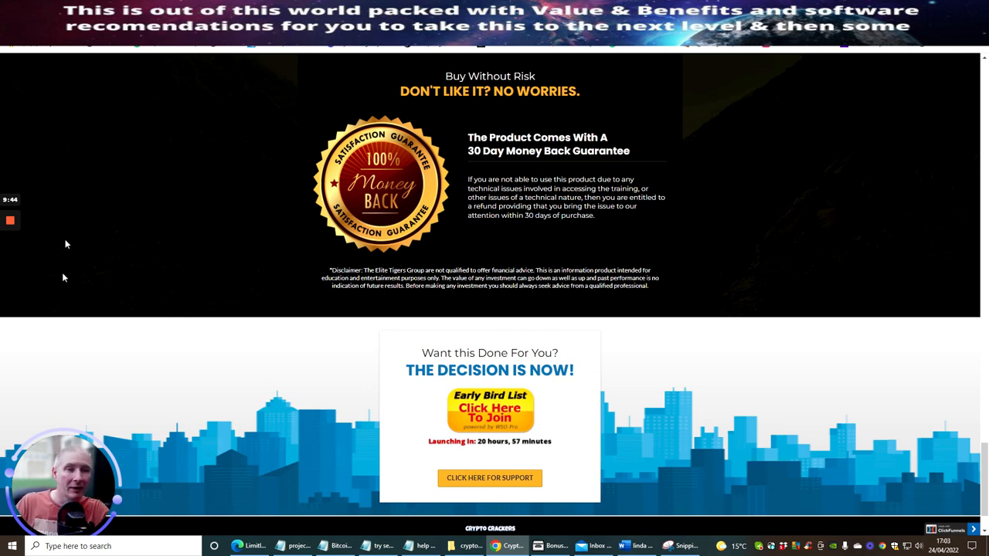
{"action": "mouse_move", "coordinate": [108, 295]}
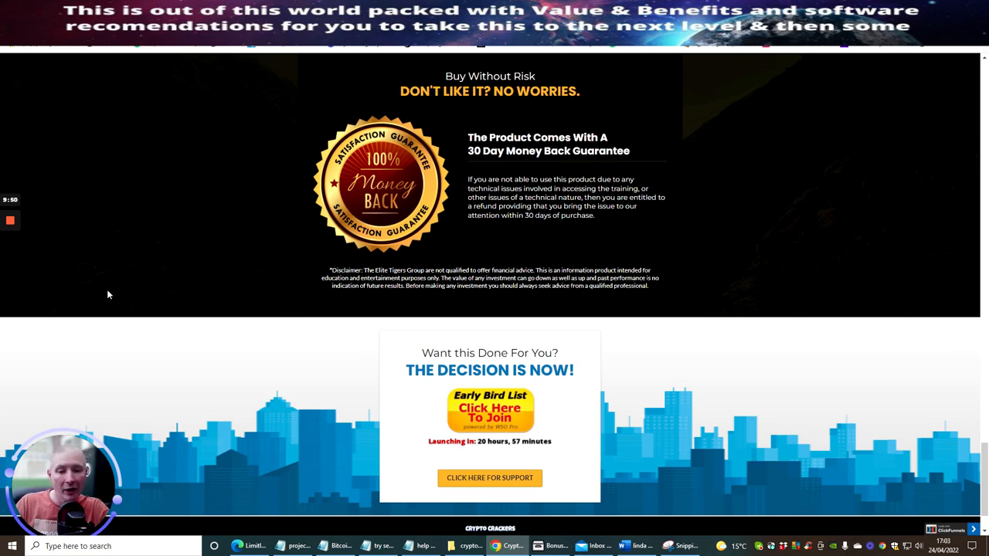
{"action": "mouse_move", "coordinate": [278, 247]}
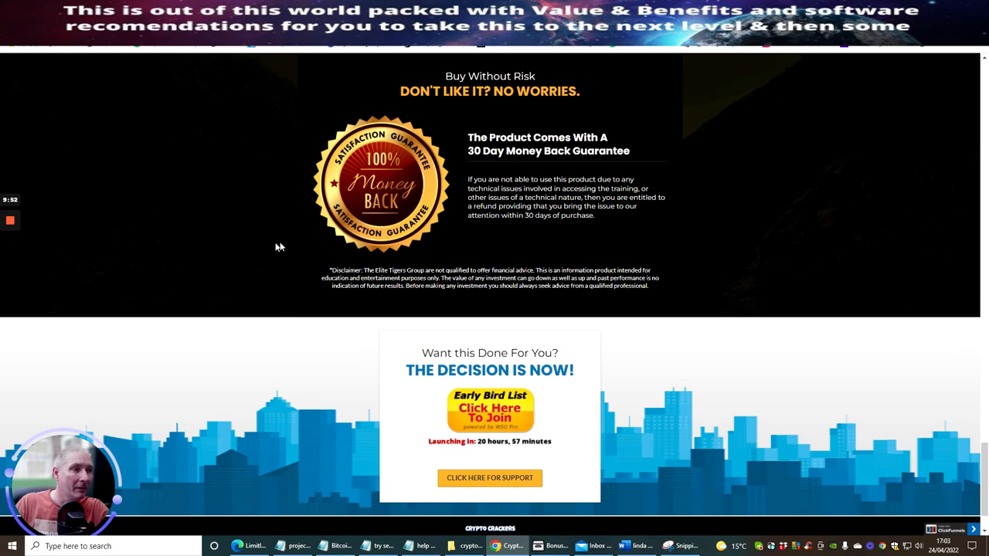